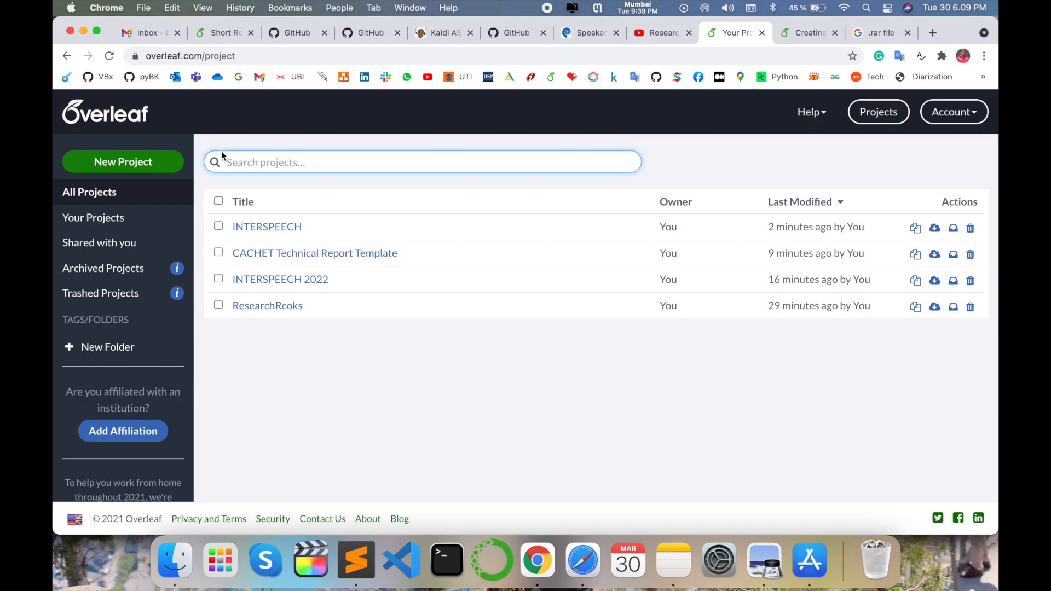
mouse_move(280, 278)
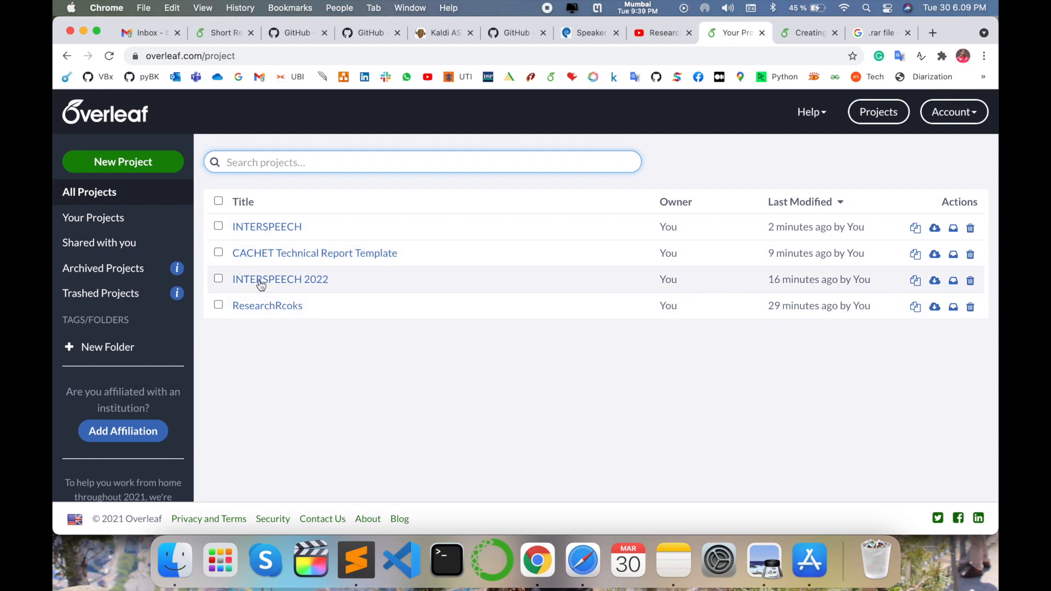
mouse_move(254, 239)
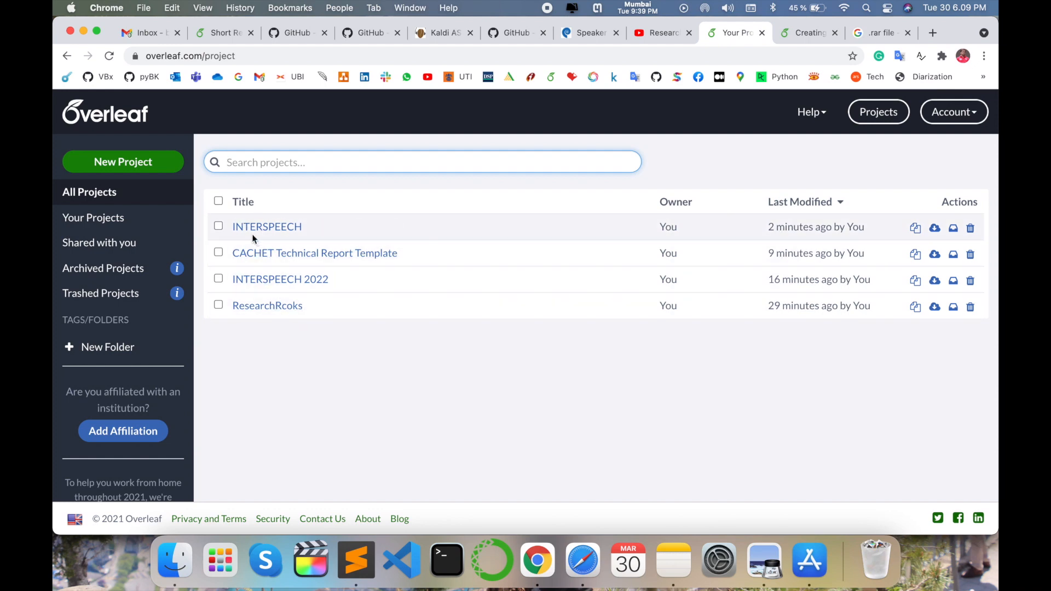
- Download the INTERSPEECH project as a zip, delete it, and select the remaining three projects
left_click(422, 161)
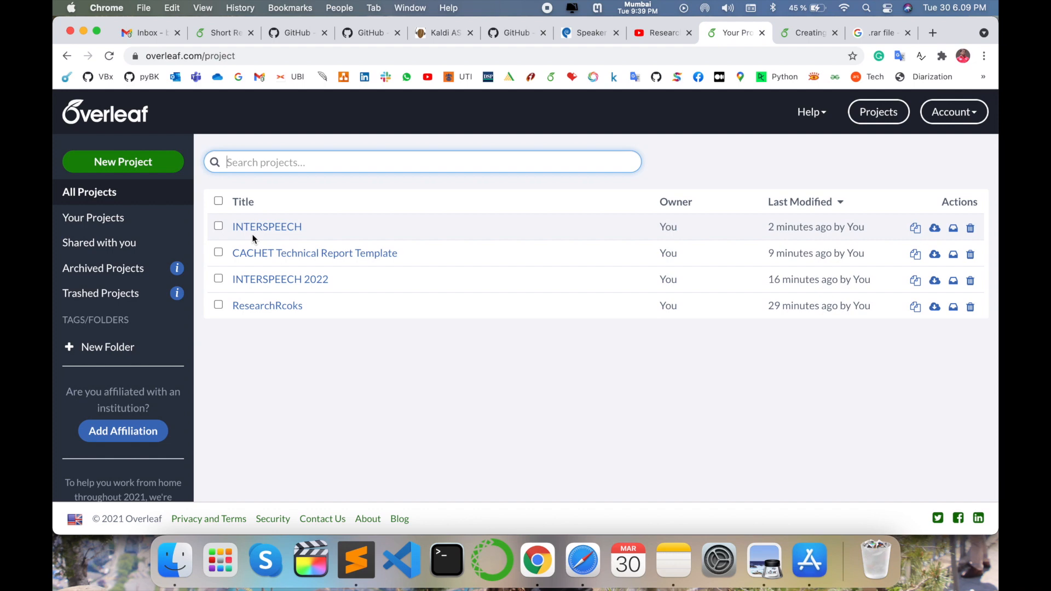
mouse_move(229, 236)
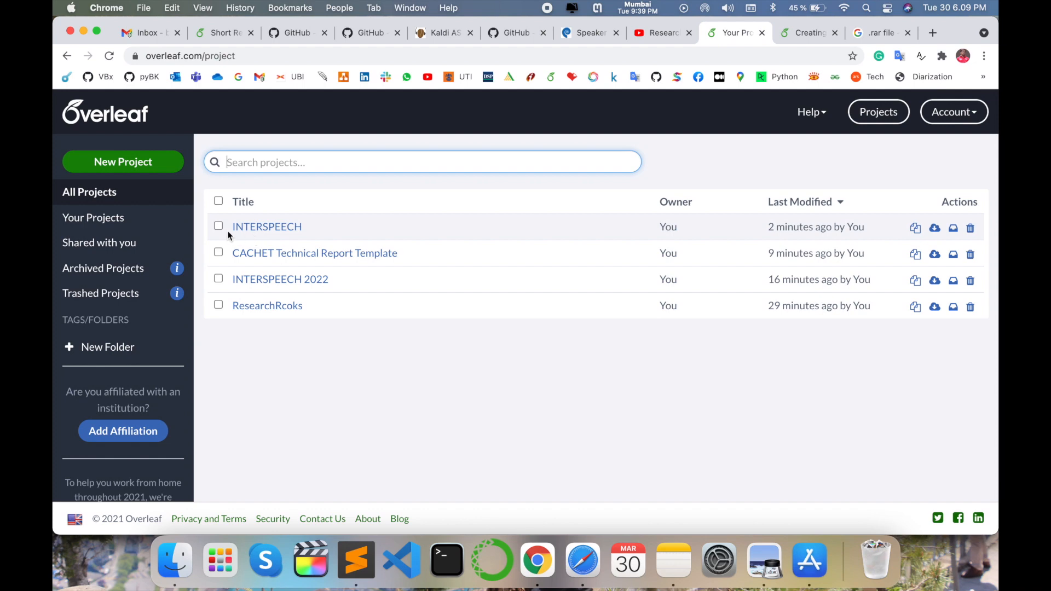
left_click(218, 226)
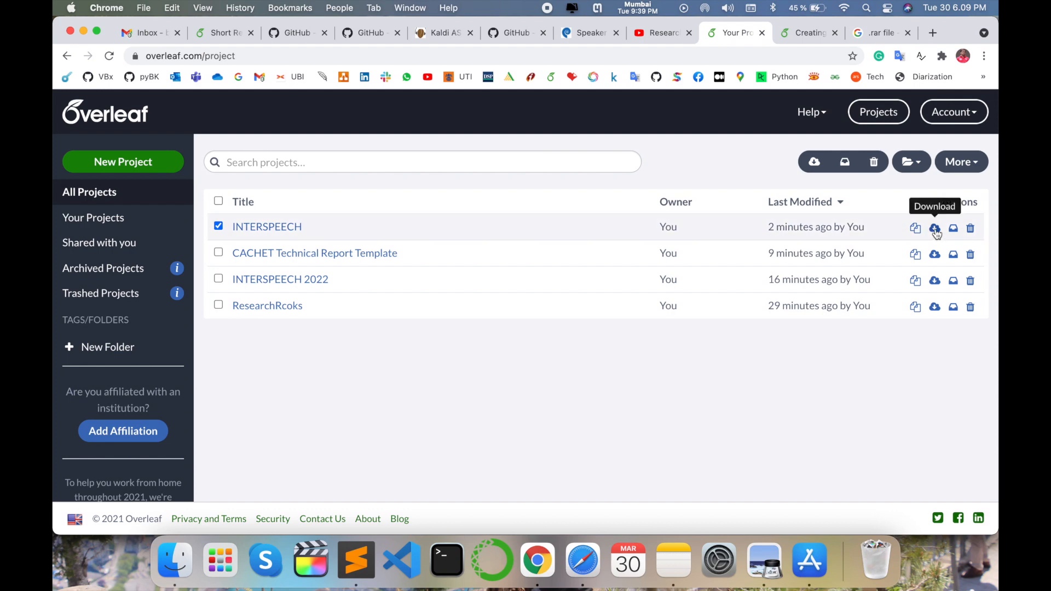
left_click(934, 226)
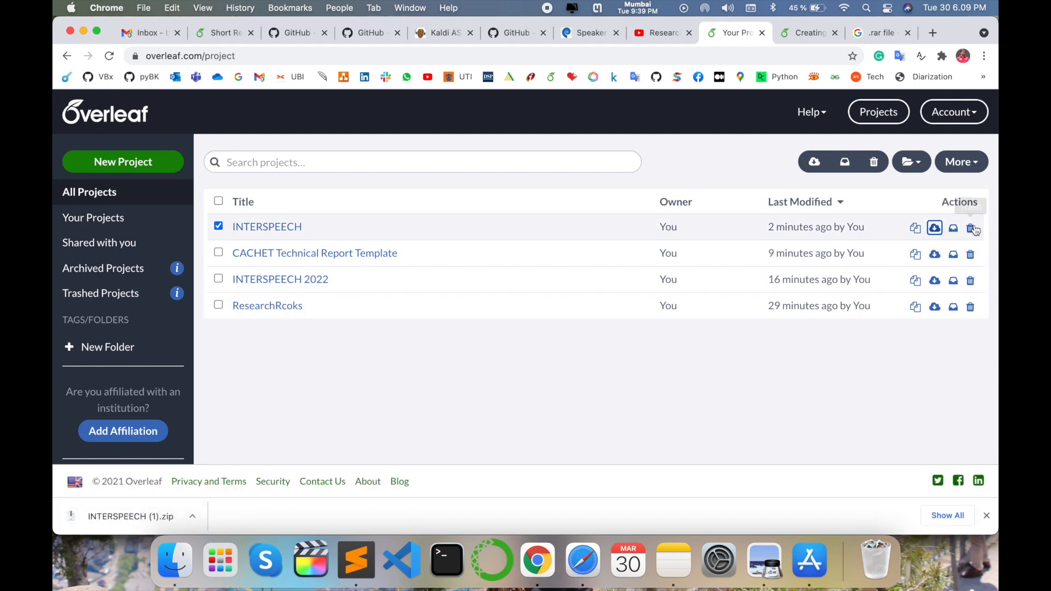
left_click(970, 228)
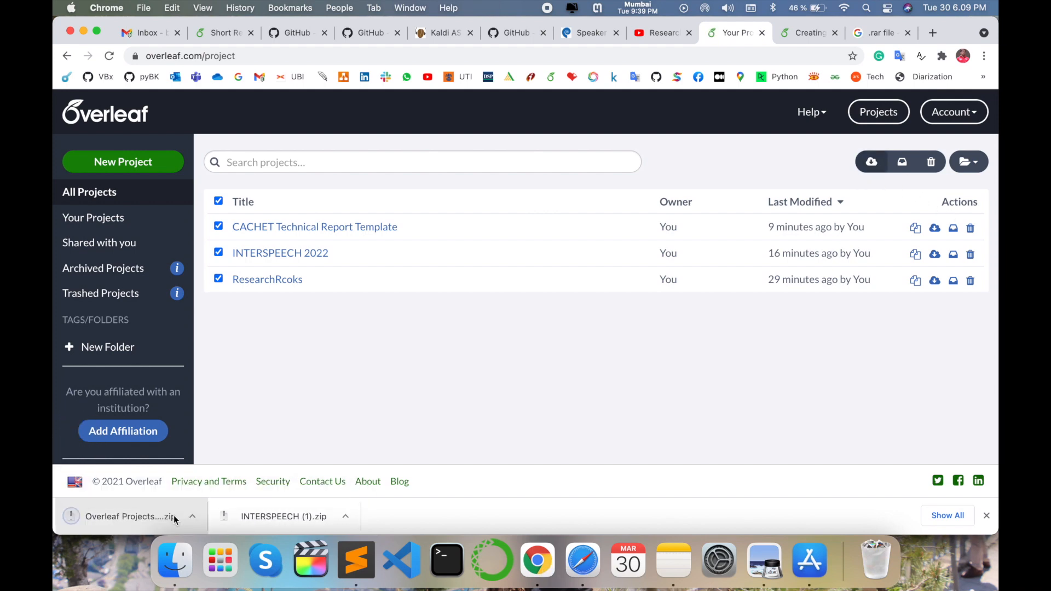
left_click(128, 516)
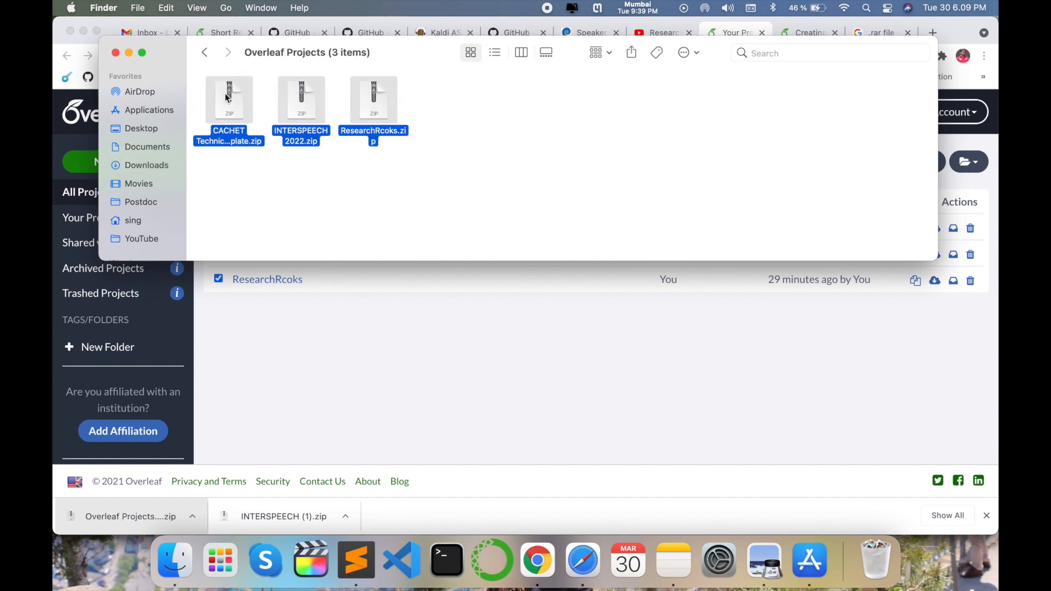
mouse_move(263, 312)
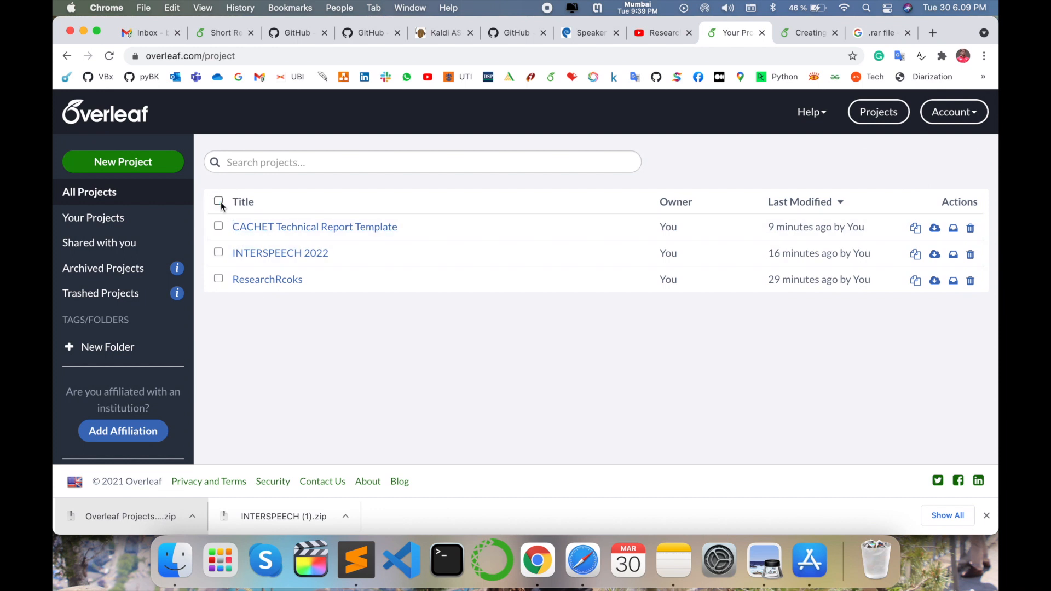
left_click(218, 202)
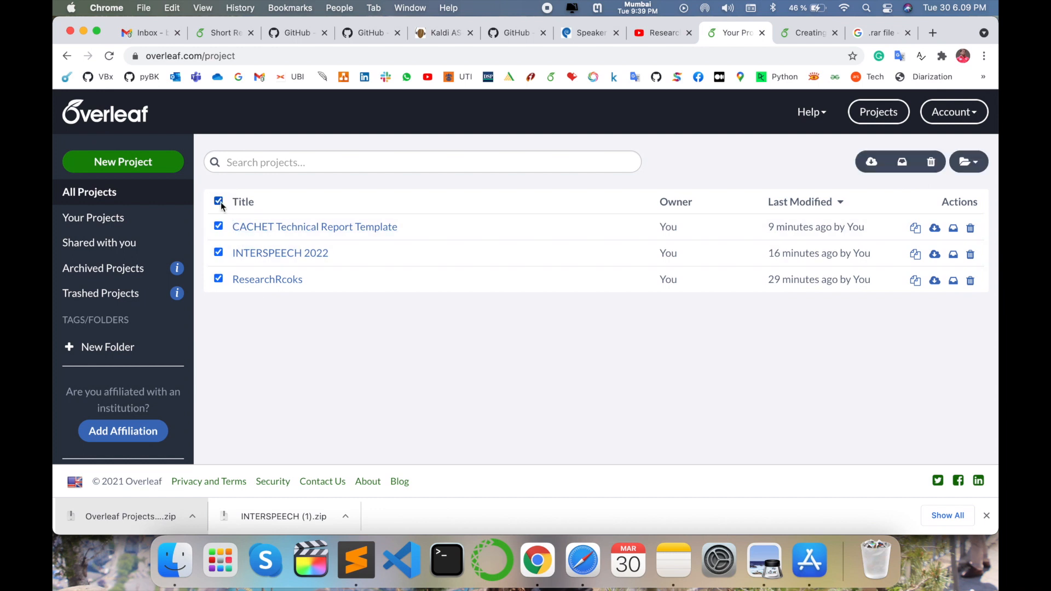